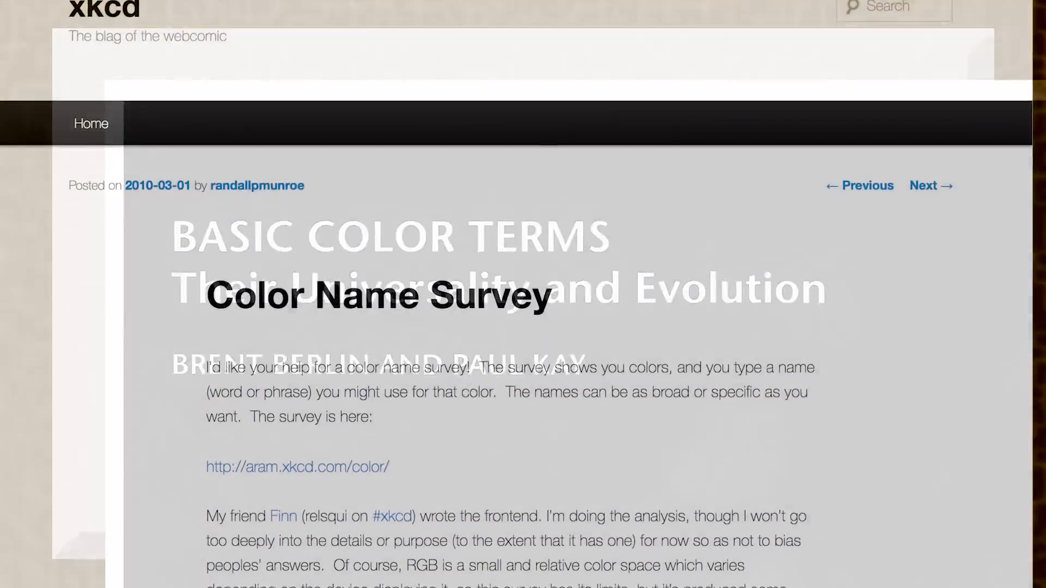
pyautogui.scroll(-3)
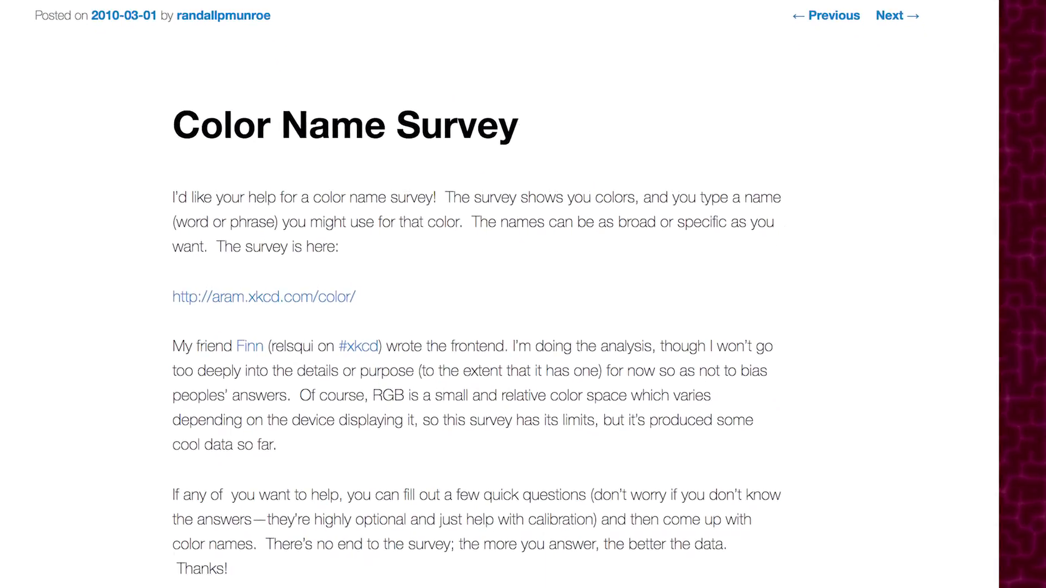
pyautogui.scroll(3)
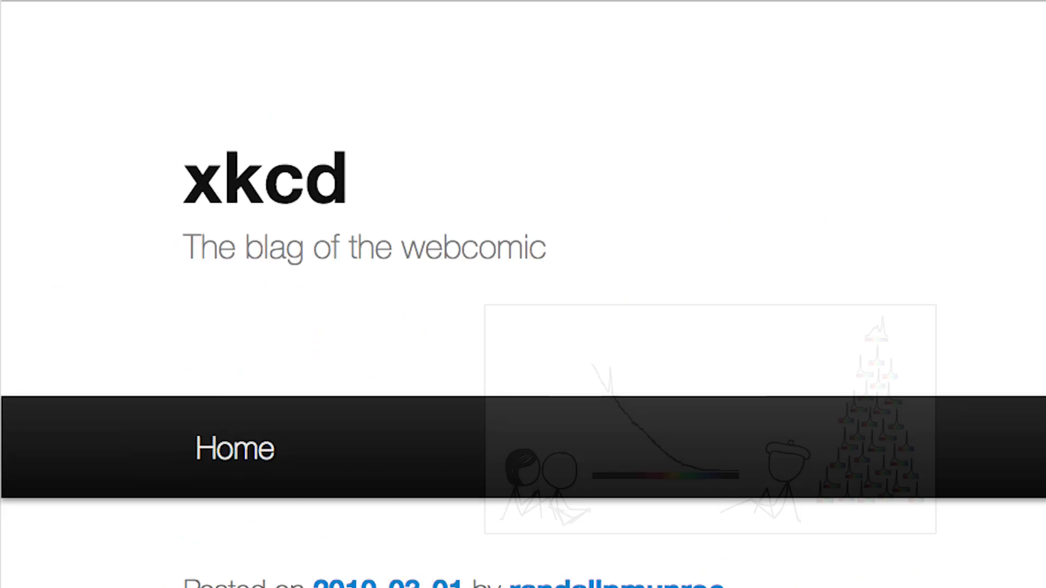
pyautogui.scroll(-3)
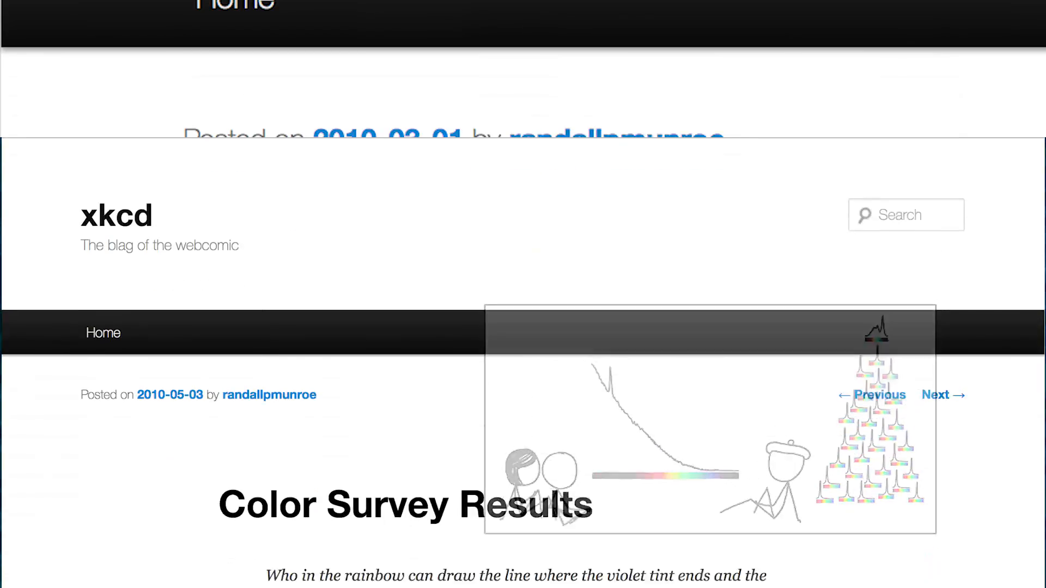
pyautogui.scroll(-3)
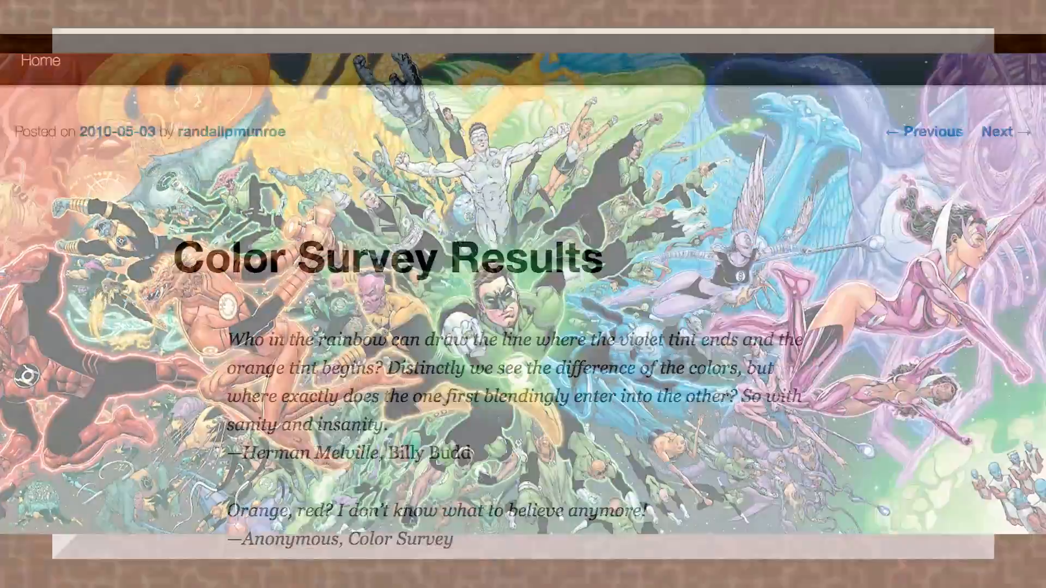
pyautogui.scroll(-3)
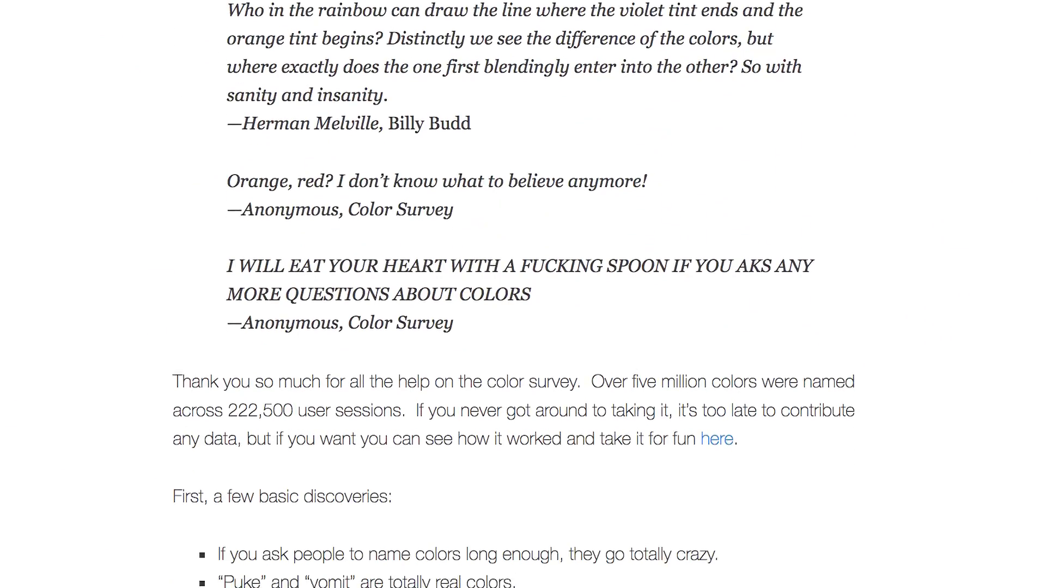
pyautogui.scroll(-3)
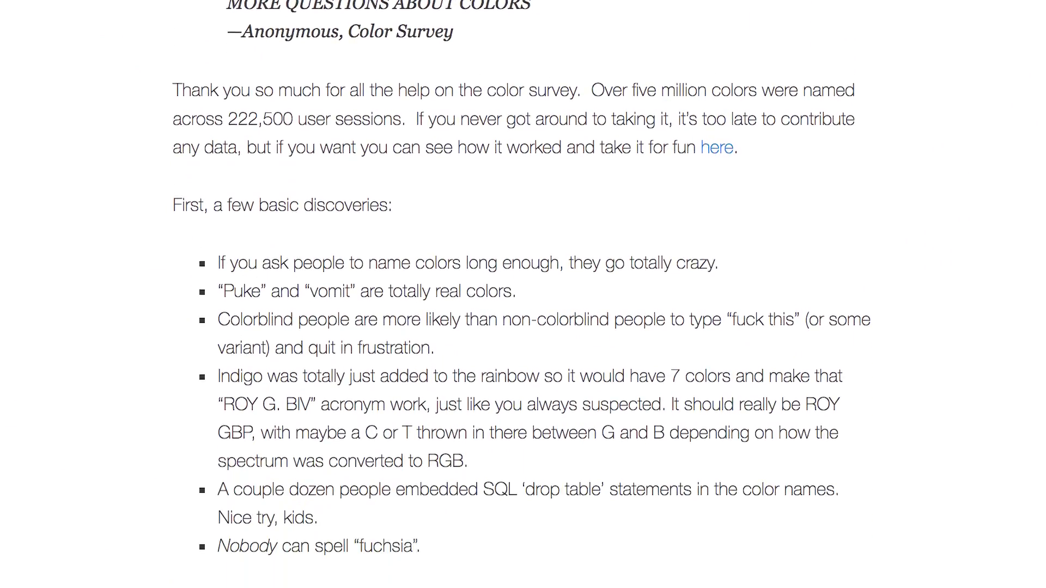